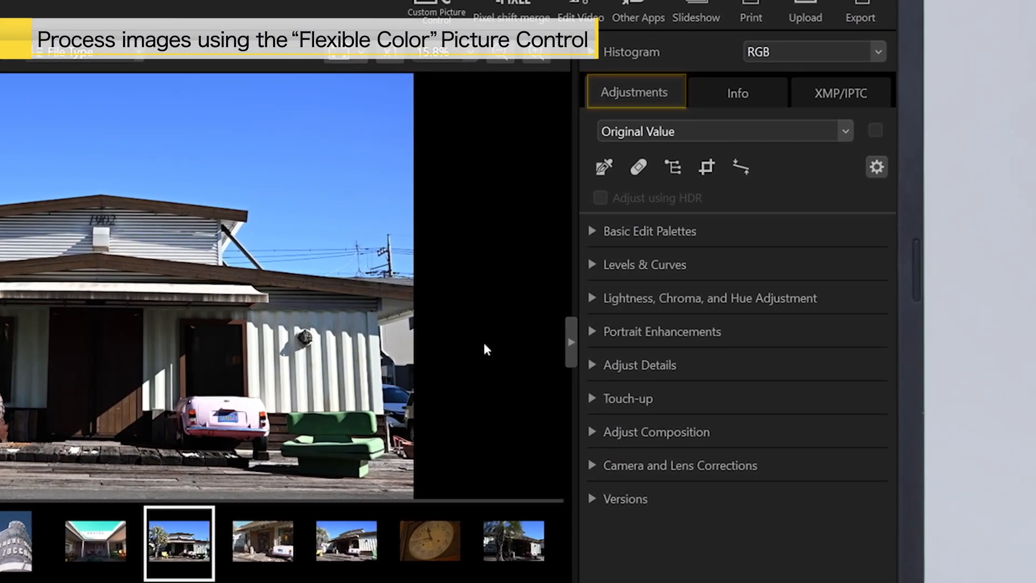
Apply the [FC] Flexible Color Picture Control to the house photo from Basic Edit Palettes
left_click(650, 231)
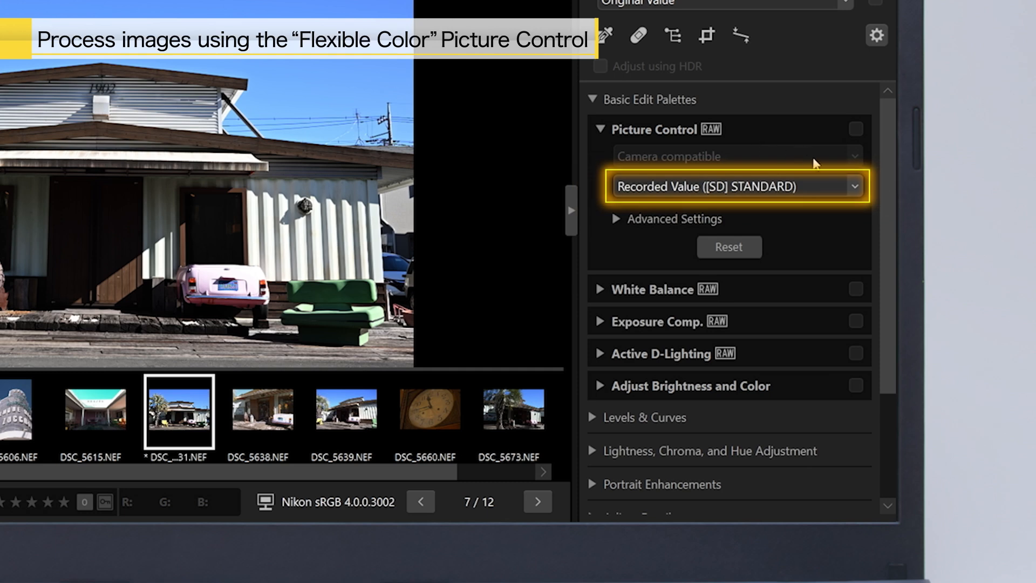
left_click(734, 186)
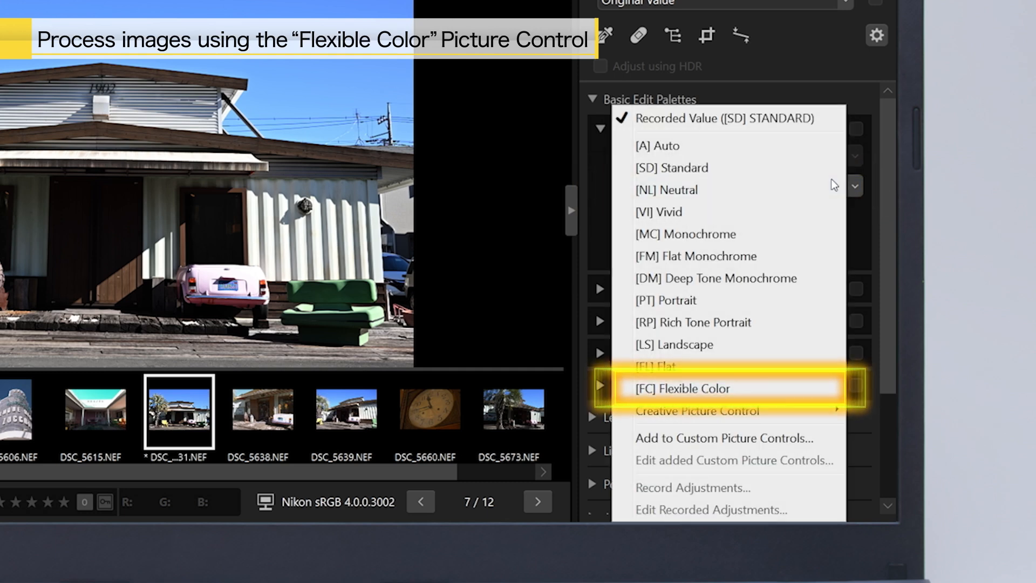
mouse_move(726, 387)
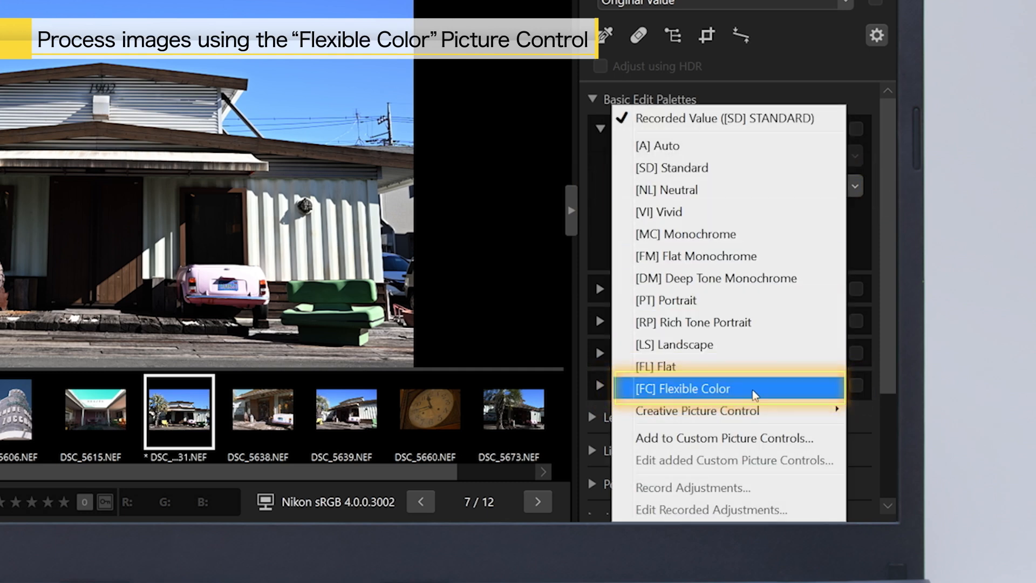
left_click(698, 388)
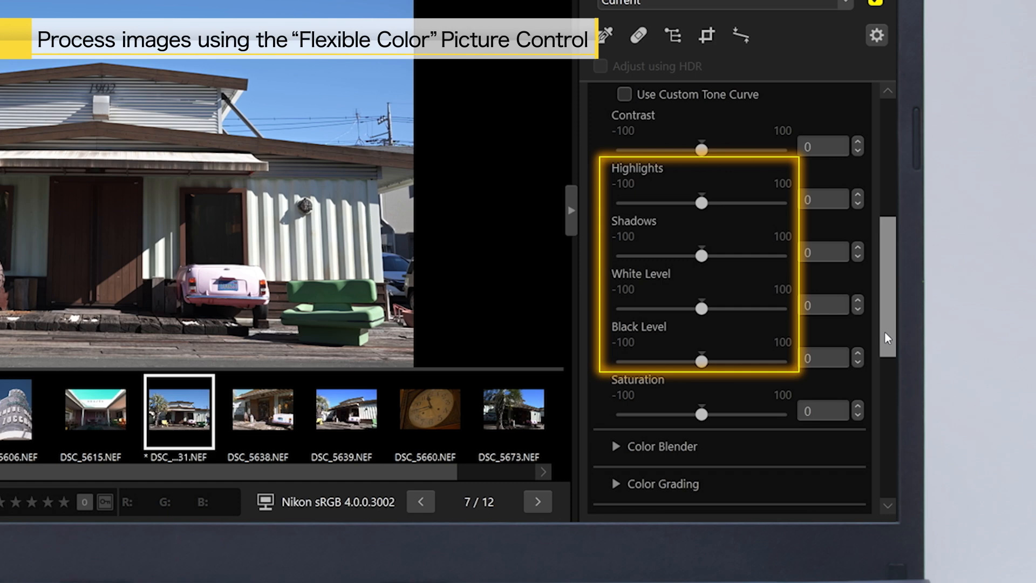
Review Color Blender, then set Color Grading to 3-way mode for shadows, mid-tones and highlights
scroll("down", 3)
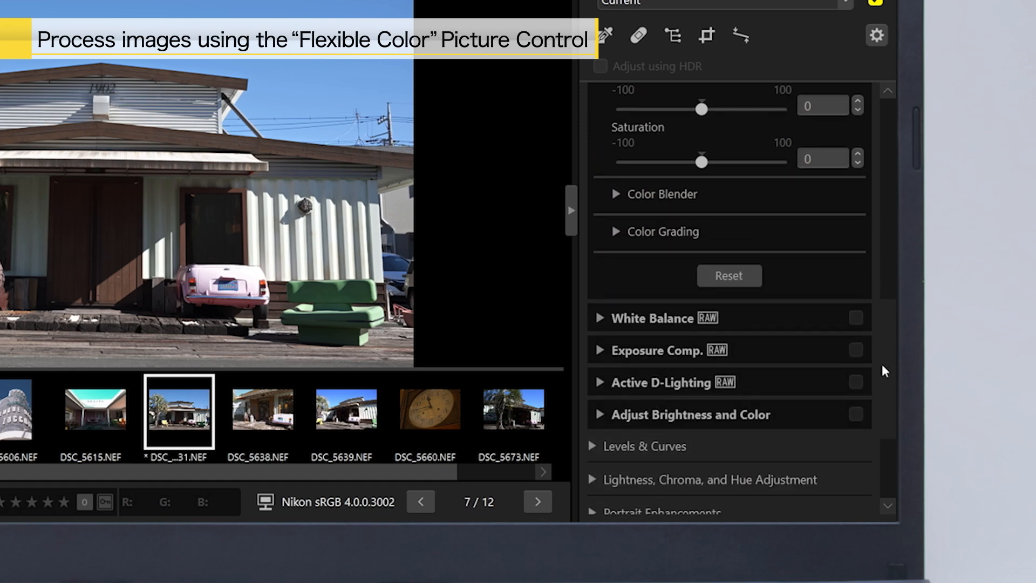
scroll("down", 3)
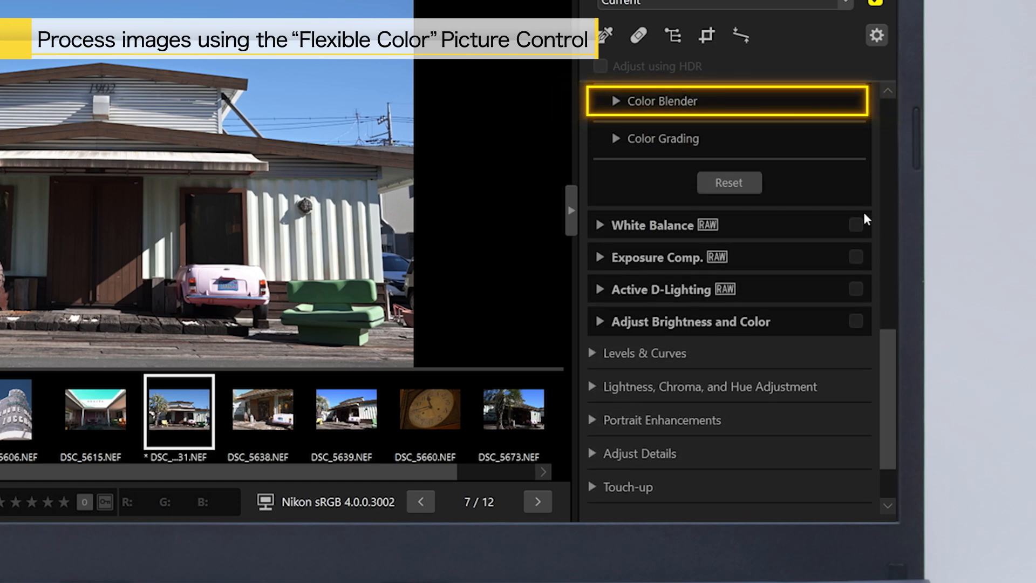
left_click(658, 100)
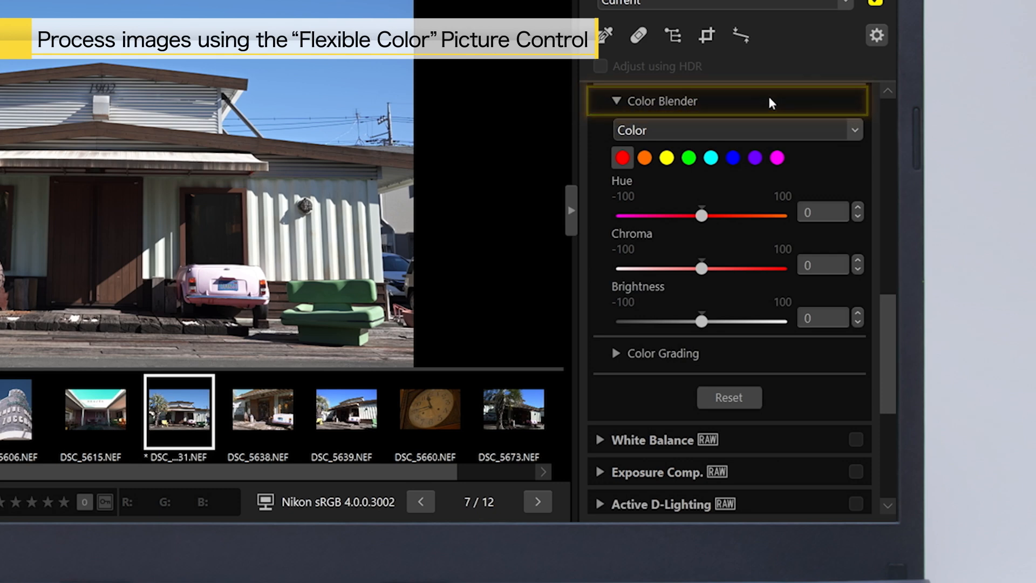
left_click(613, 102)
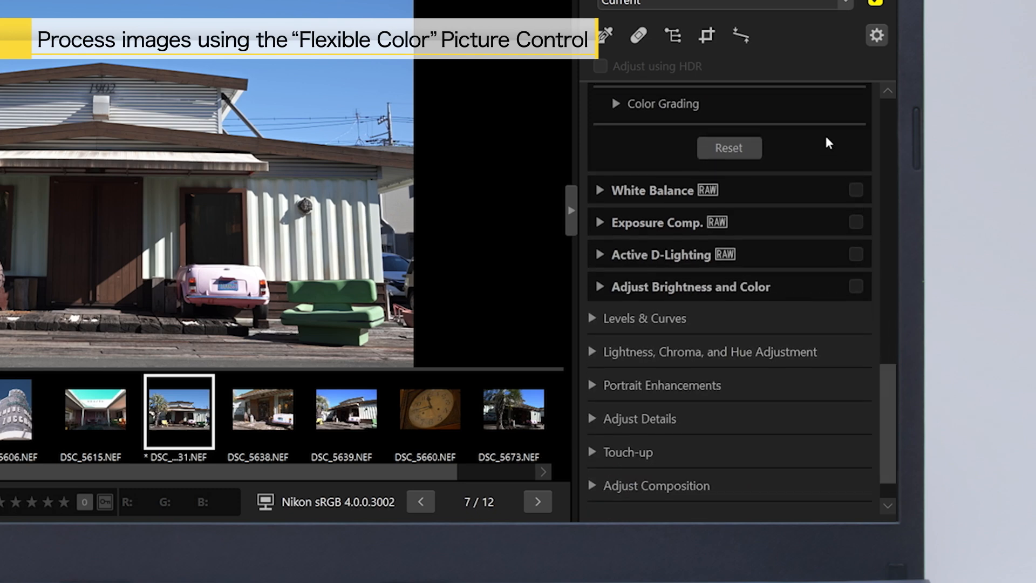
left_click(656, 104)
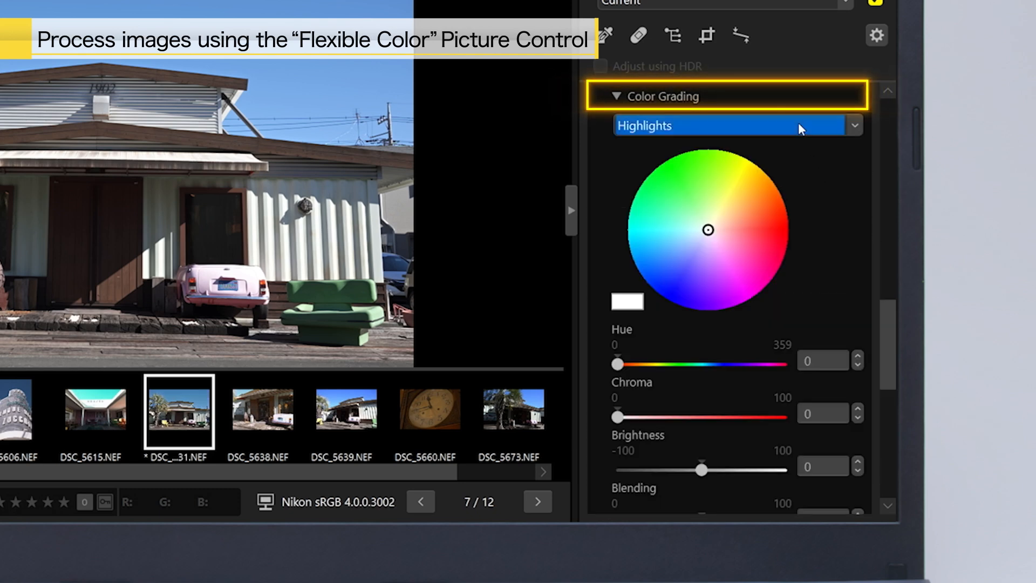
left_click(735, 125)
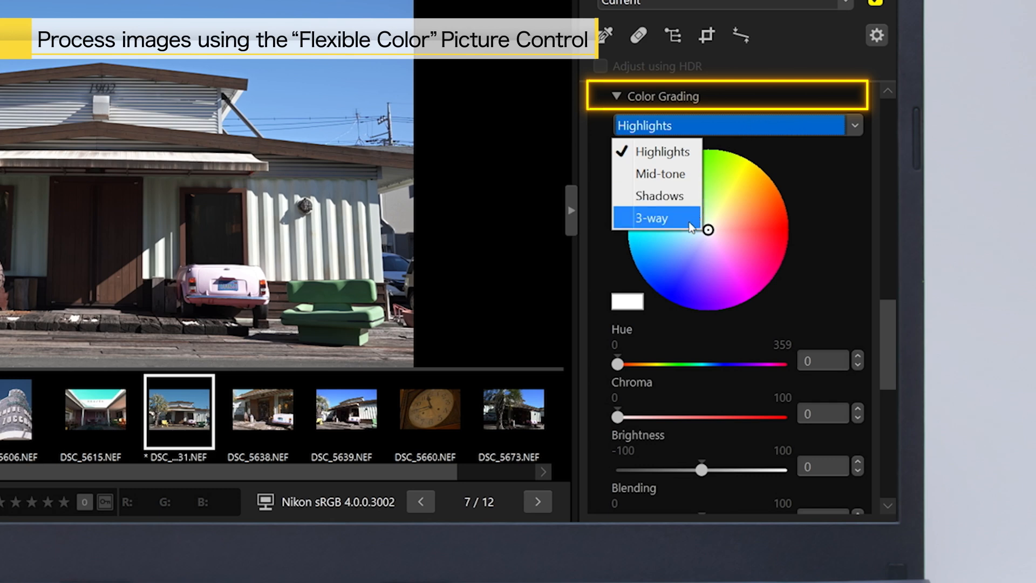
left_click(654, 217)
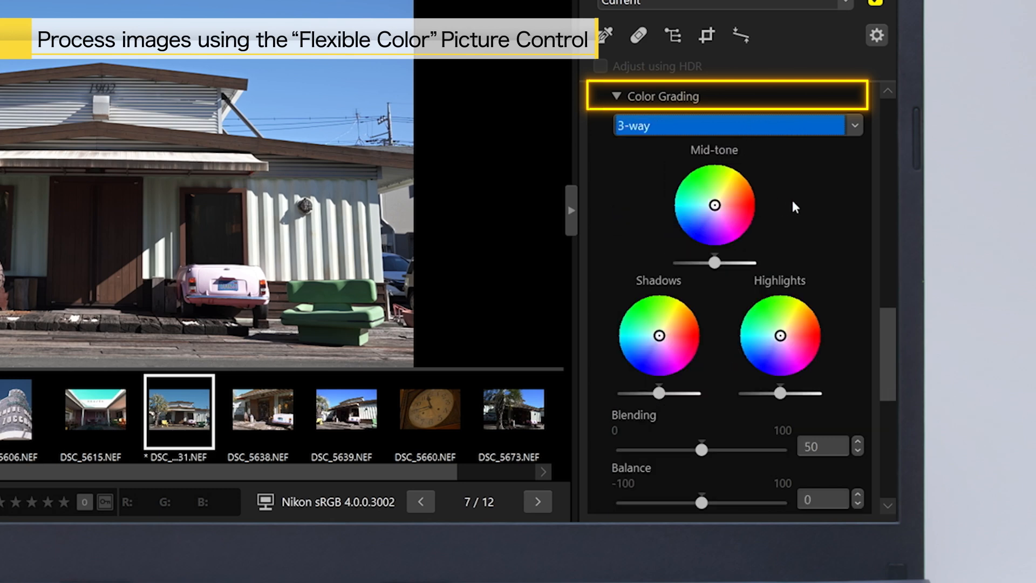
mouse_move(802, 129)
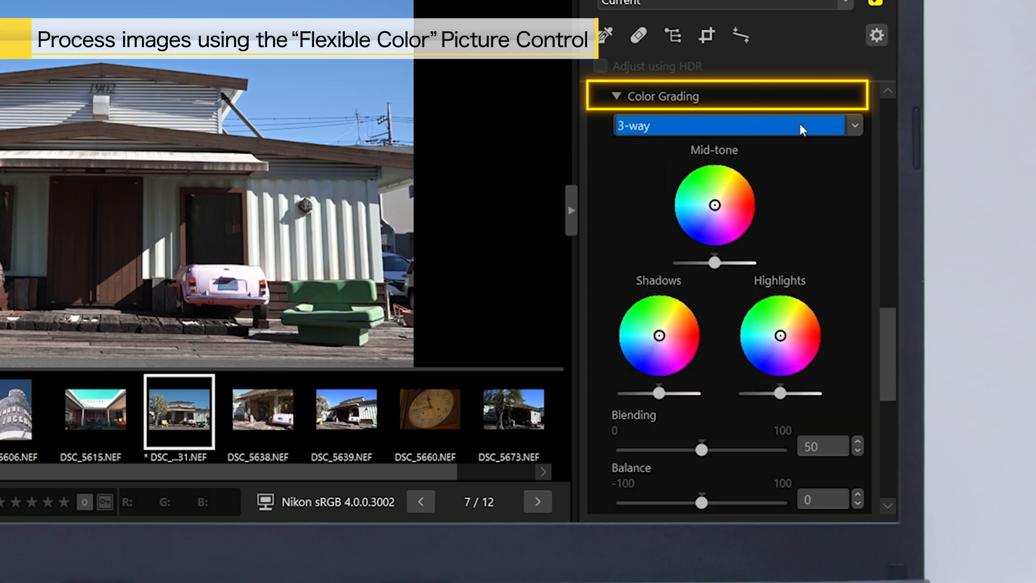
Collapse Color Grading so Advanced Settings, Color Blender and Color Grading all sit collapsed
left_click(735, 125)
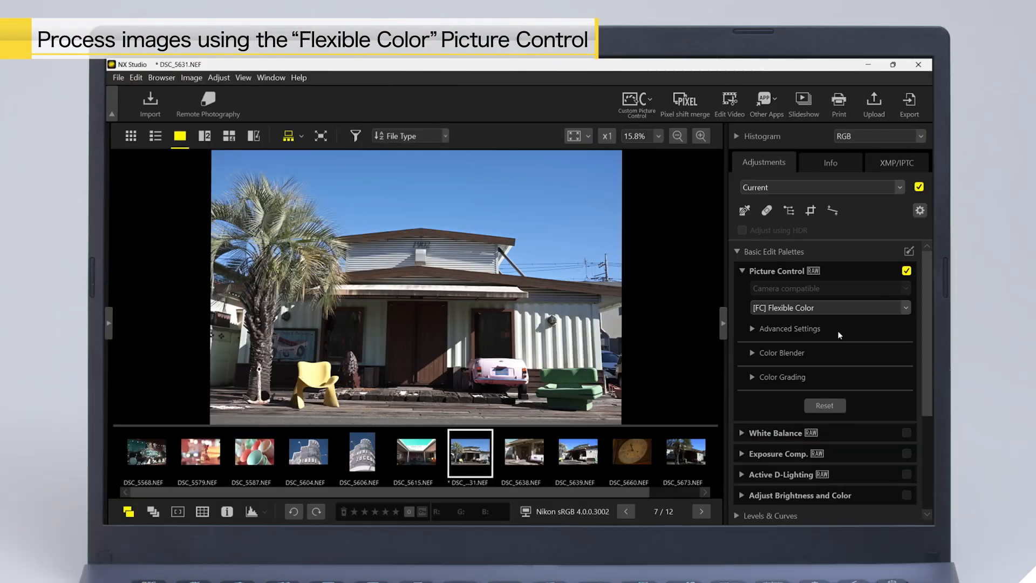
left_click(892, 63)
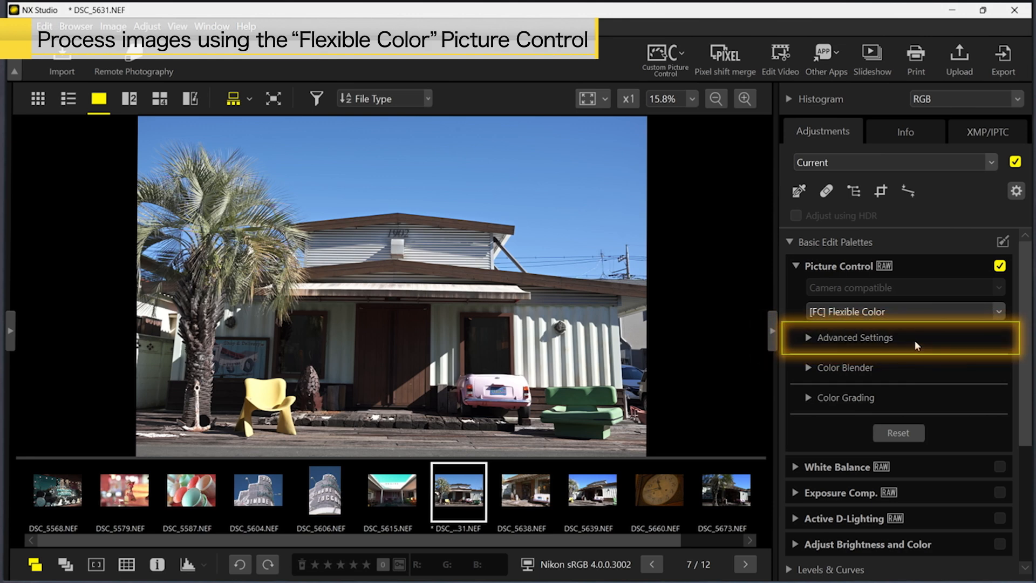
In Advanced Settings set Highlights -64, Shadows 26 and Black Level 16
left_click(855, 338)
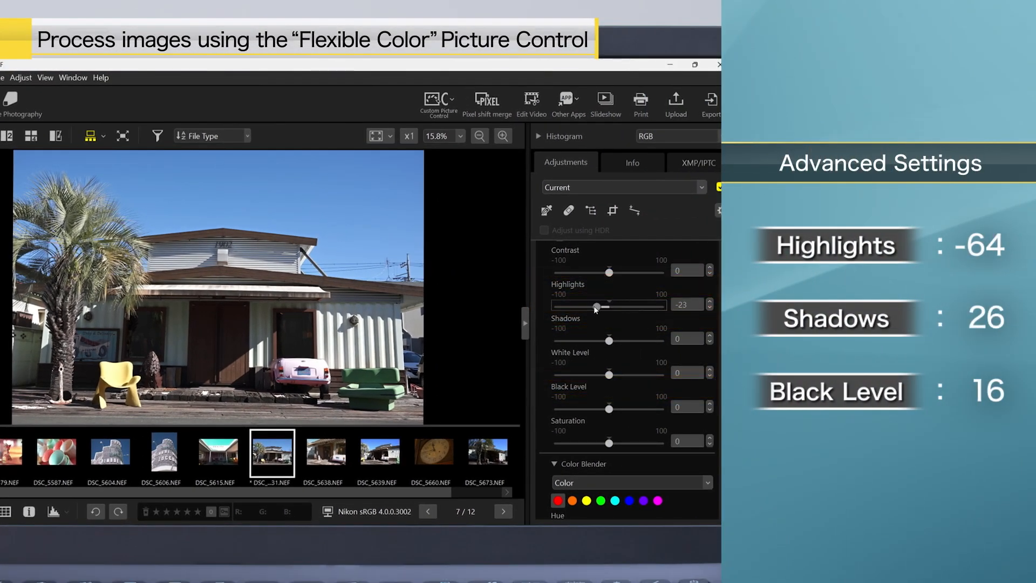
left_click_drag(598, 304, 574, 304)
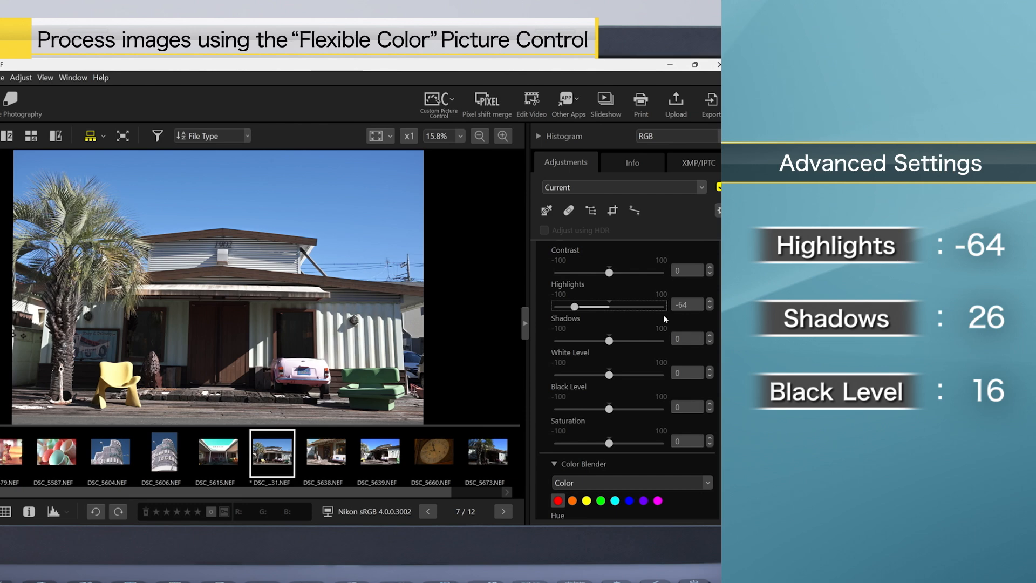
left_click_drag(607, 340, 622, 340)
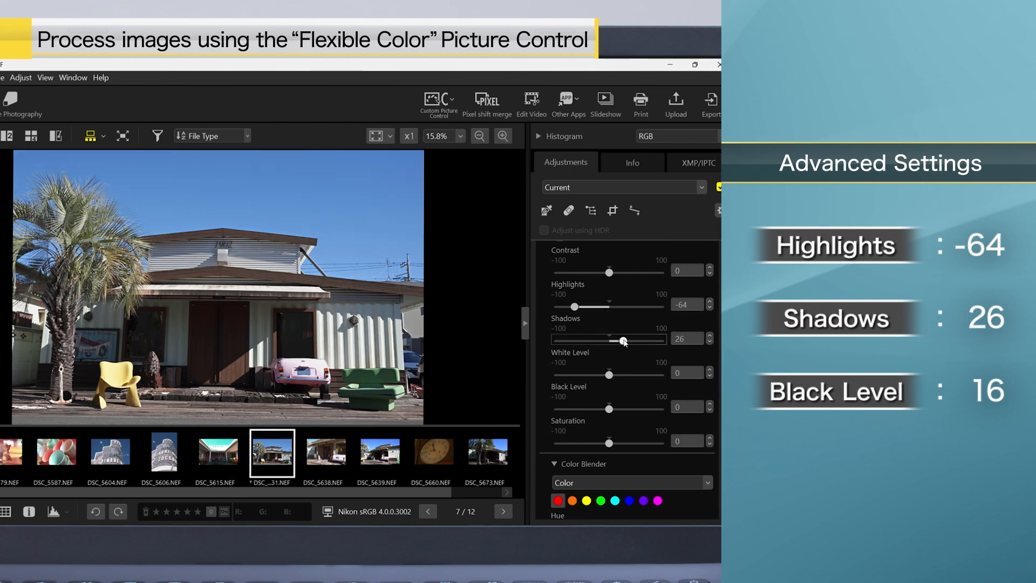
left_click_drag(608, 406, 618, 407)
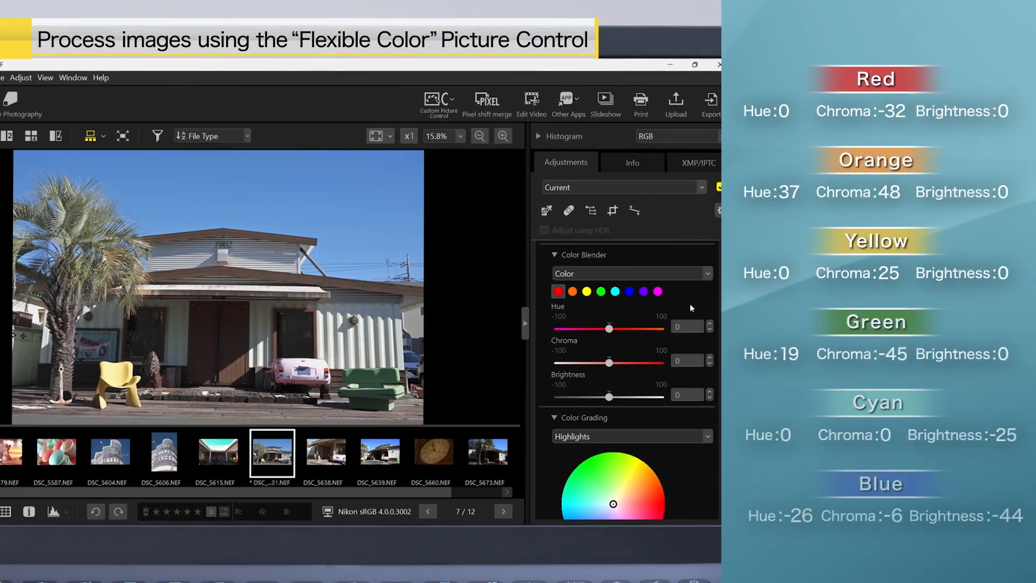
In Color Blender mute the red tones, then move on to the next colour swatch
left_click_drag(609, 363, 602, 362)
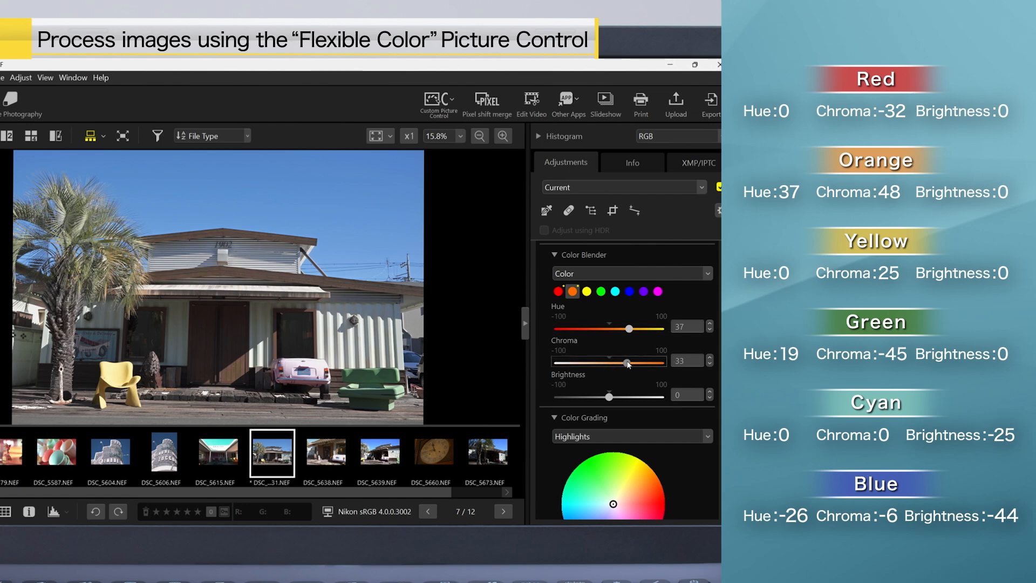
left_click(586, 290)
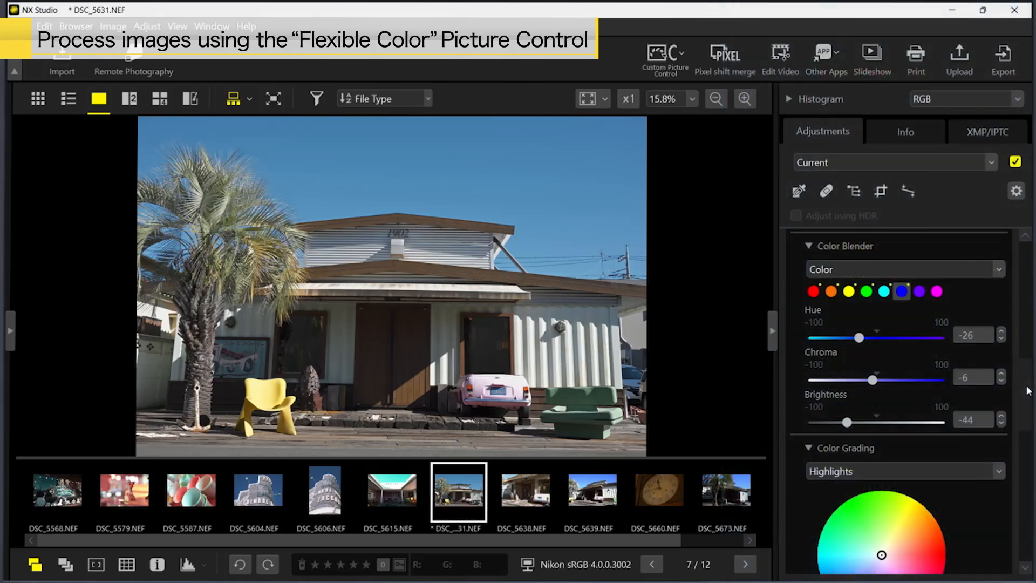
In Color Grading adjust the Chroma strength of the warm film-look grade
scroll("down", 3)
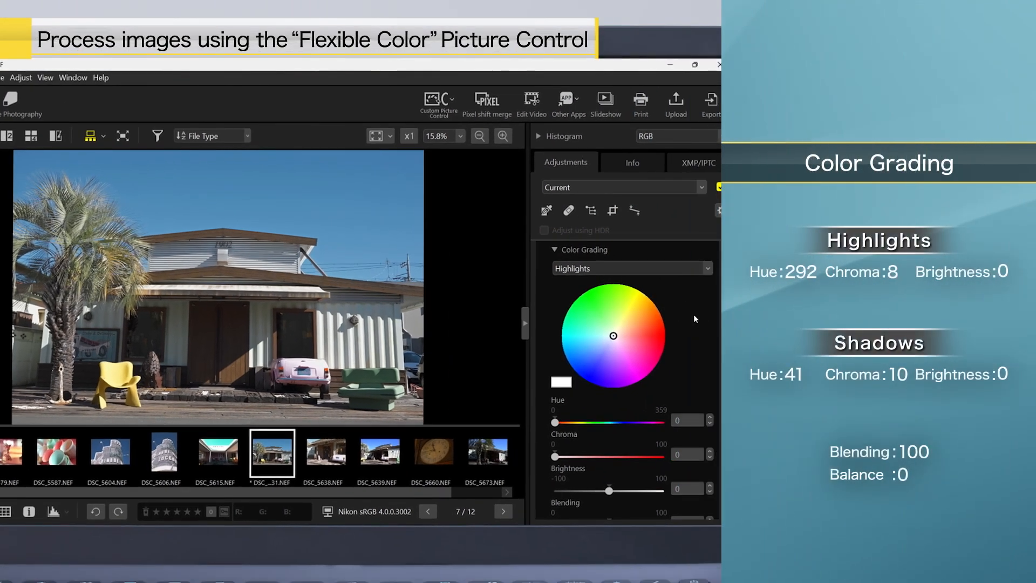
mouse_move(699, 297)
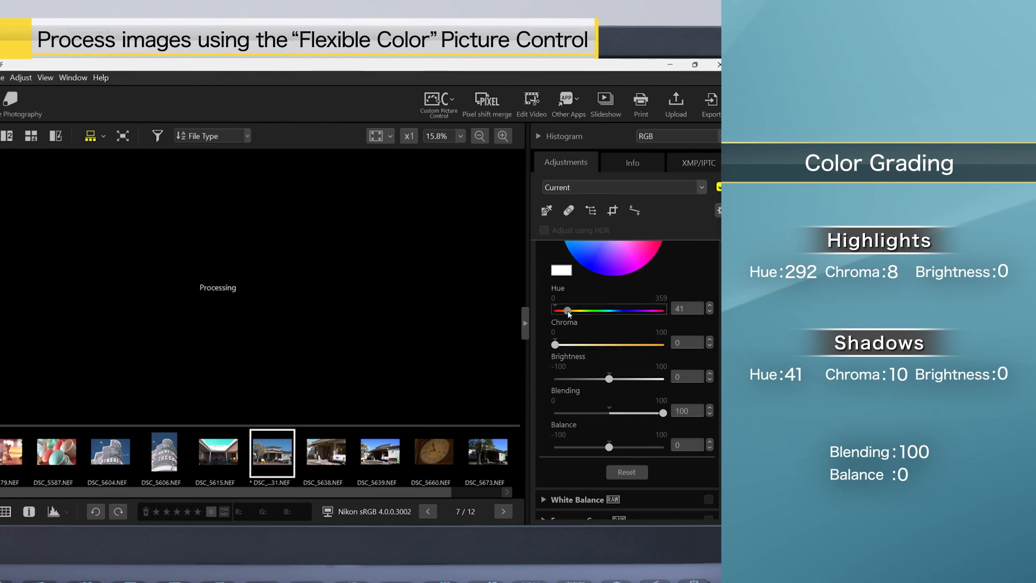
left_click_drag(573, 344, 583, 344)
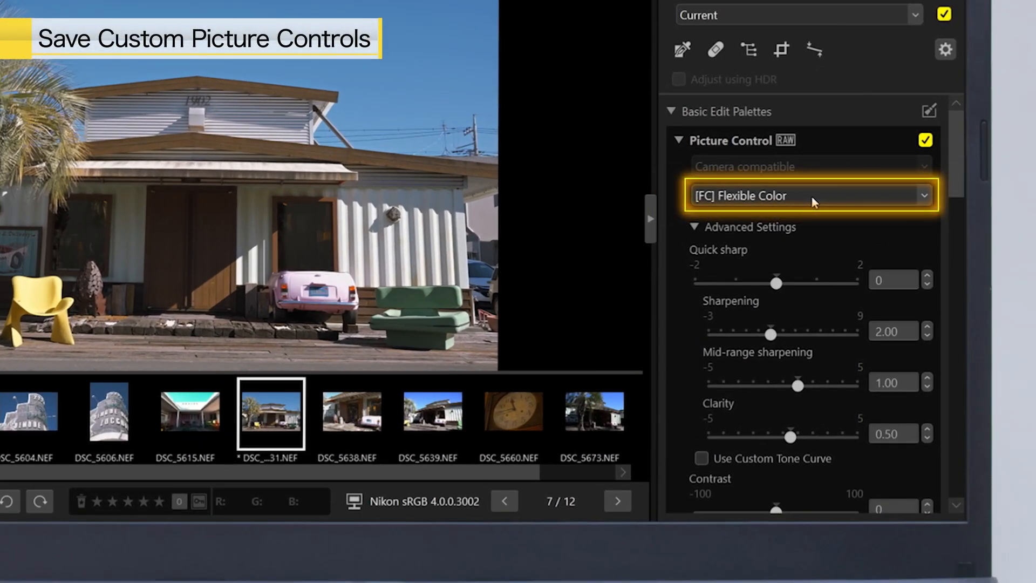
Choose Add to Custom Picture Controls from the Picture Control dropdown
left_click(809, 196)
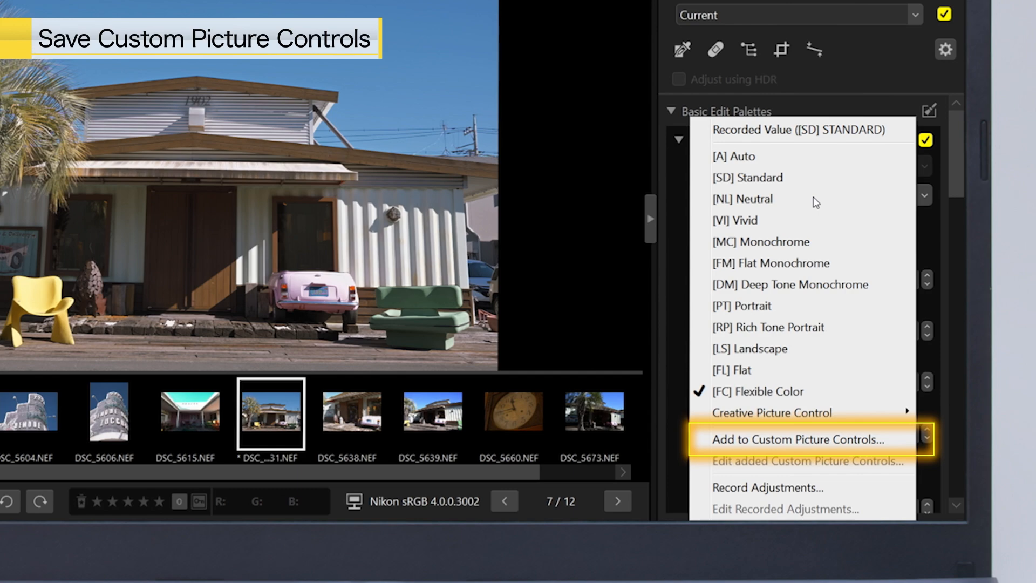
mouse_move(793, 439)
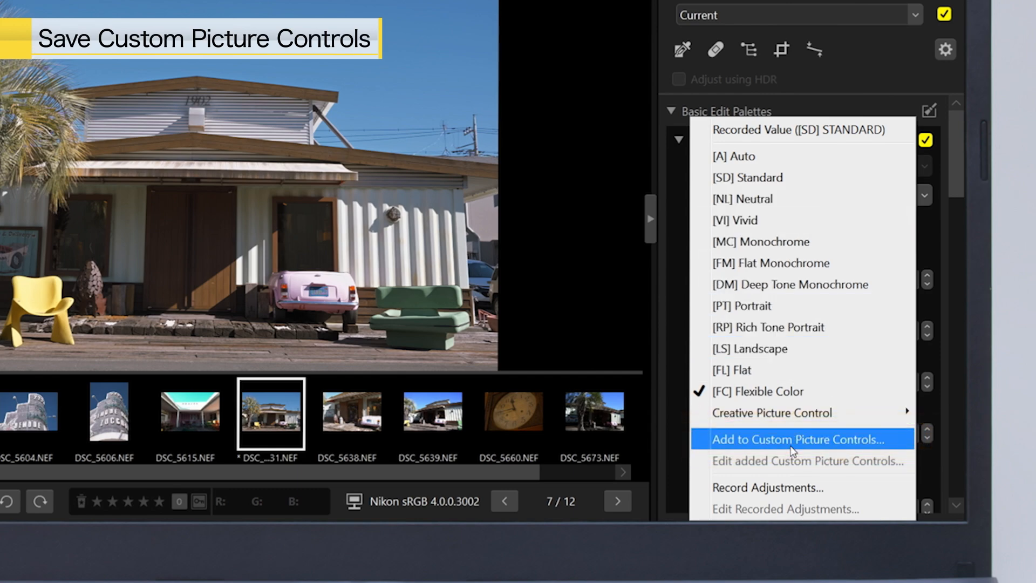
left_click(795, 439)
type("FLEX")
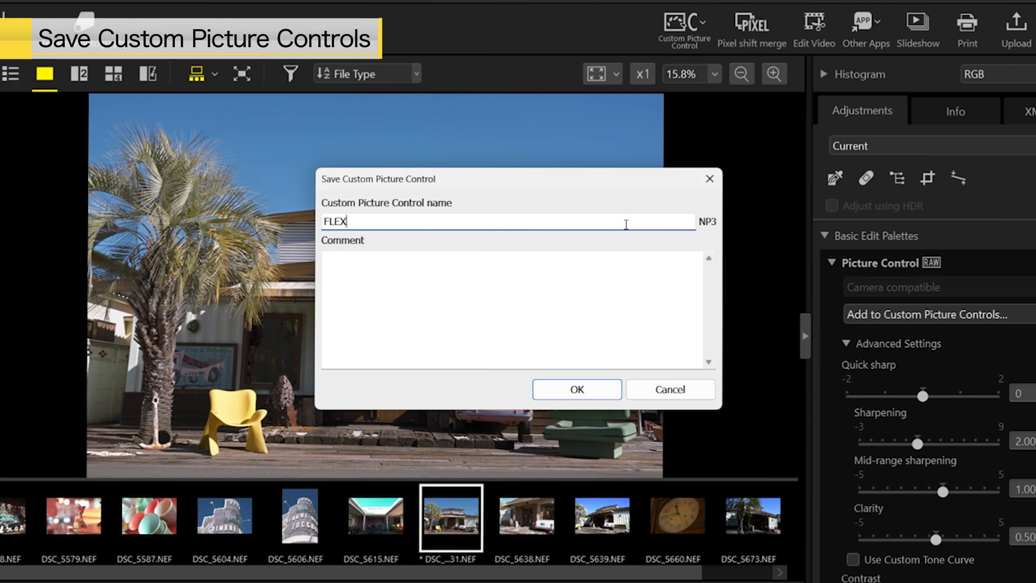
Name the custom Picture Control 'film' and confirm saving it
type("film")
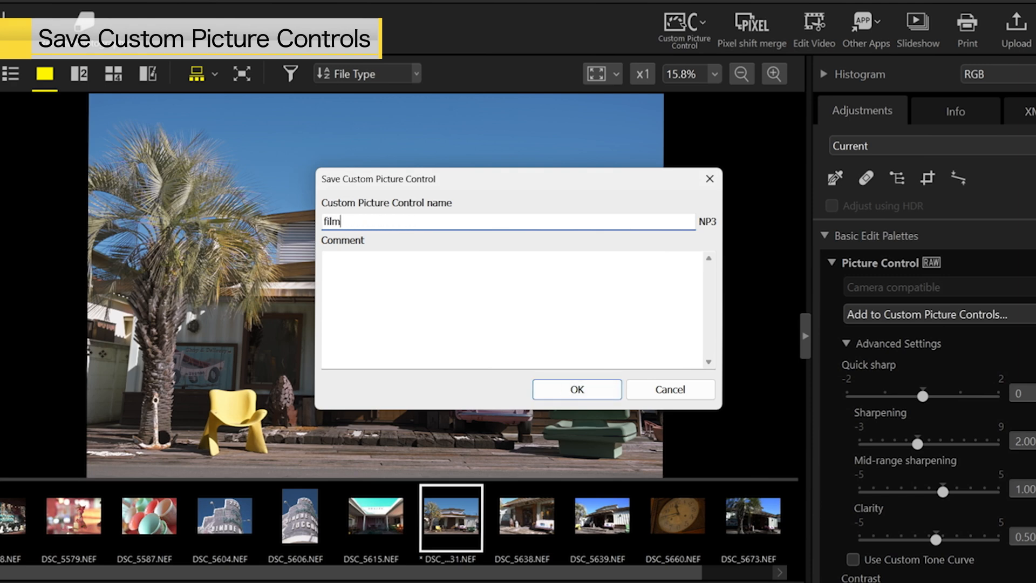
left_click(575, 388)
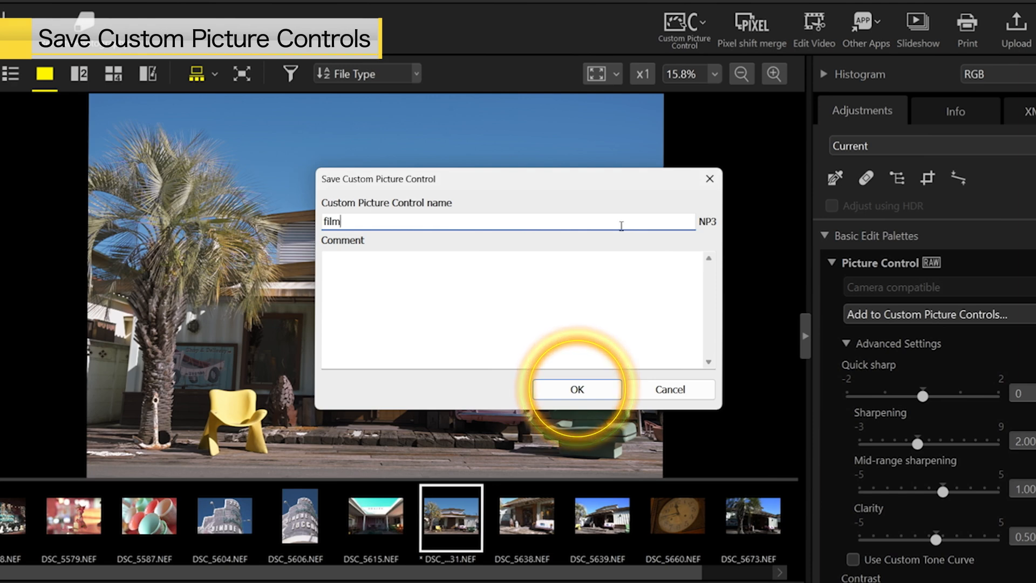
left_click(576, 389)
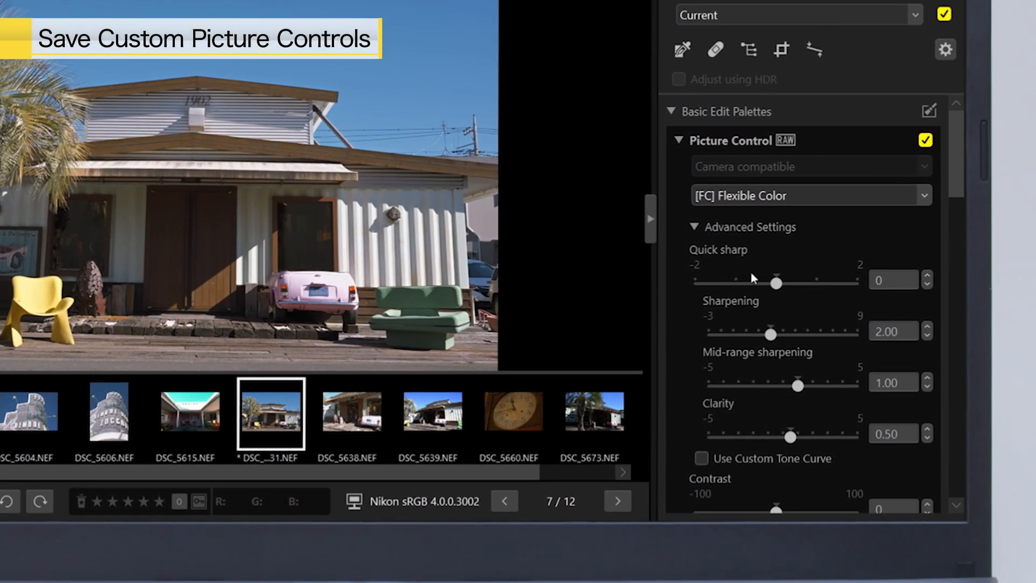
left_click(809, 195)
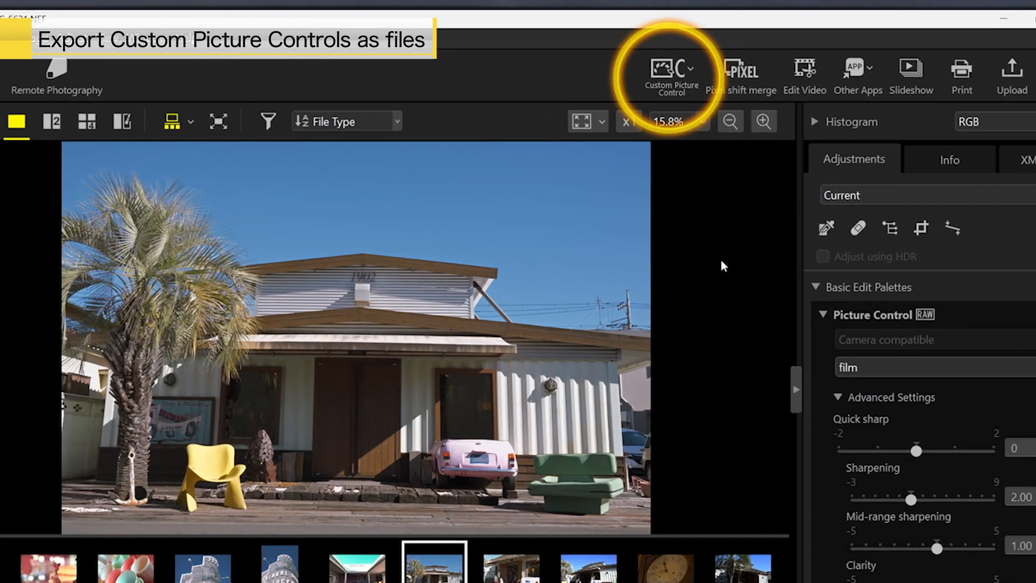
Choose Export Custom Picture Control and export the checked 'film' control to a file
left_click(670, 75)
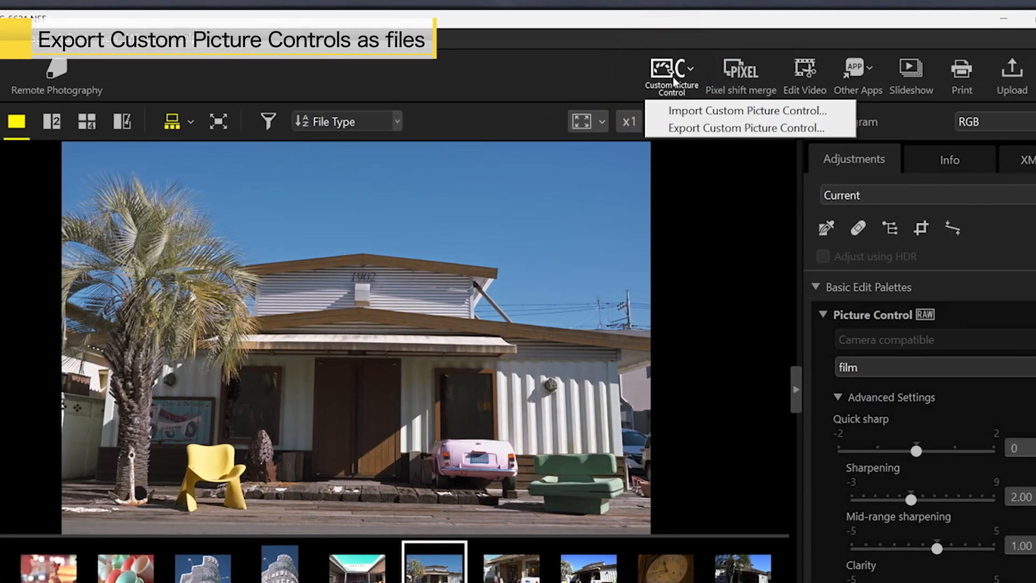
mouse_move(746, 129)
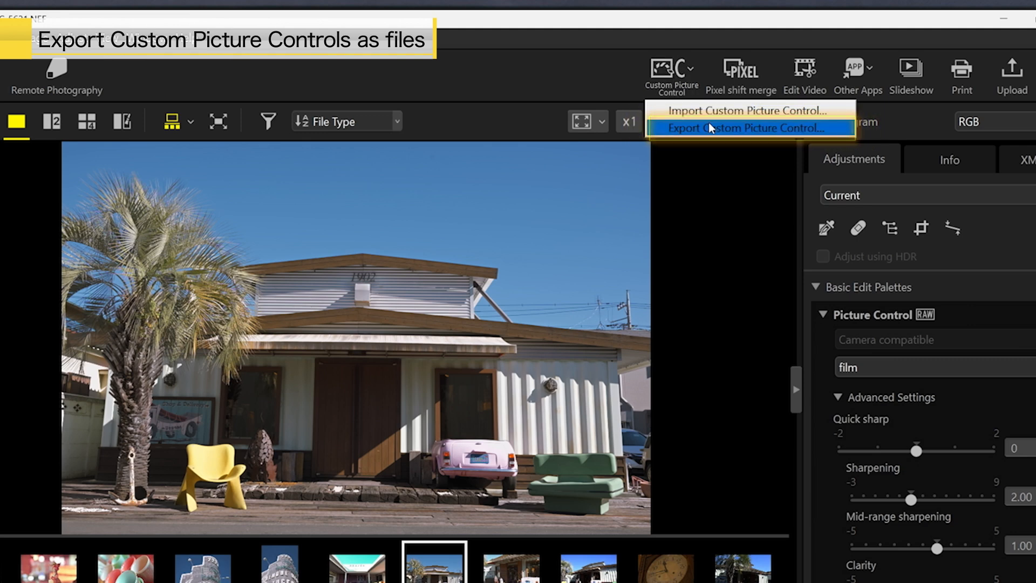
left_click(749, 128)
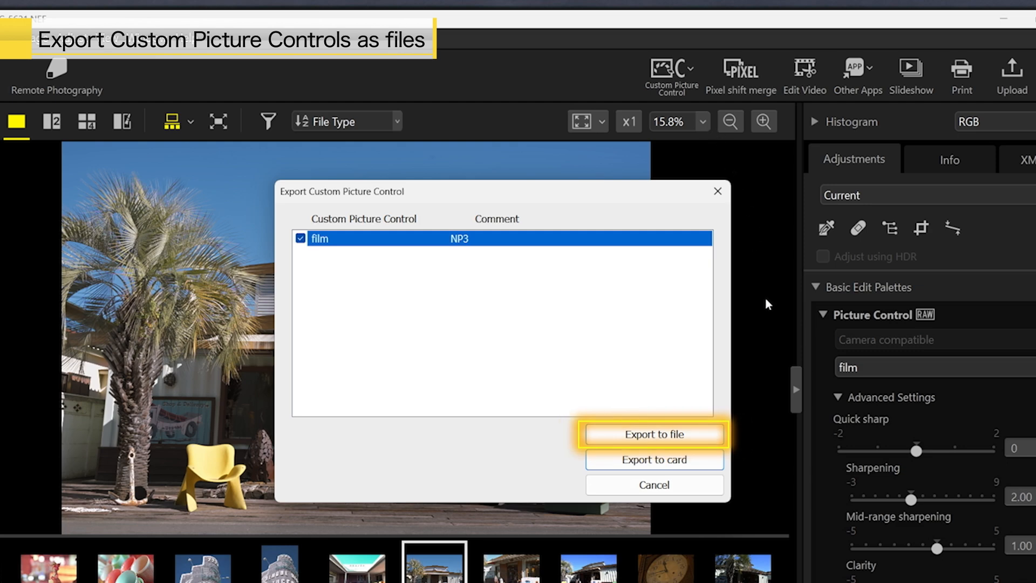
left_click(651, 434)
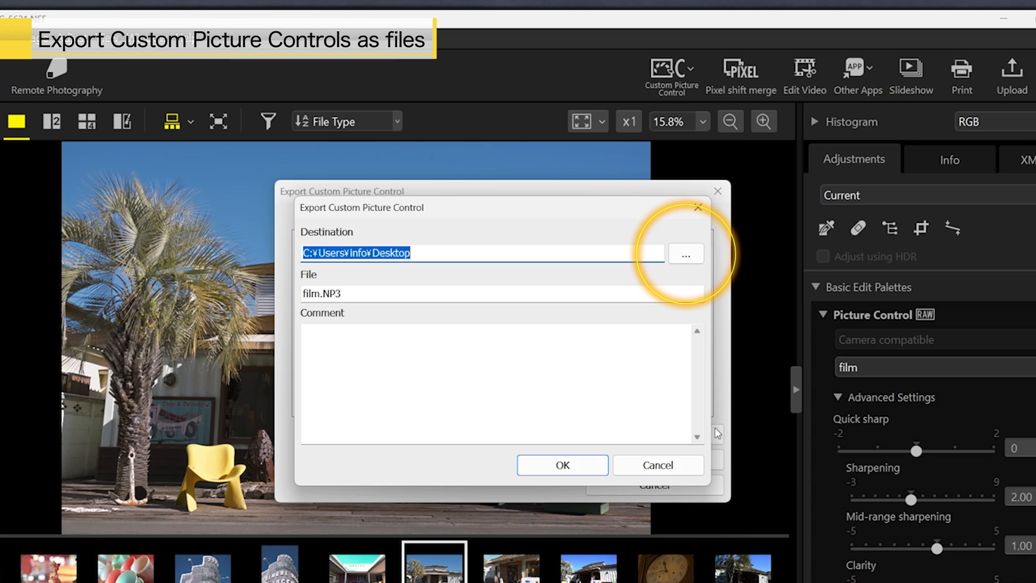
Set Desktop as destination and confirm exporting film.NP3
left_click(685, 252)
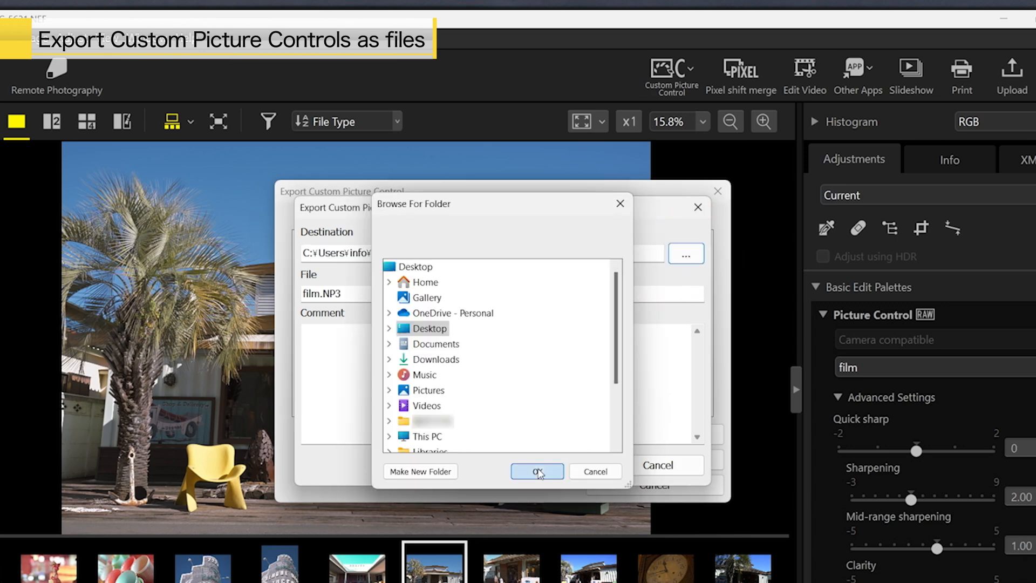
left_click(536, 471)
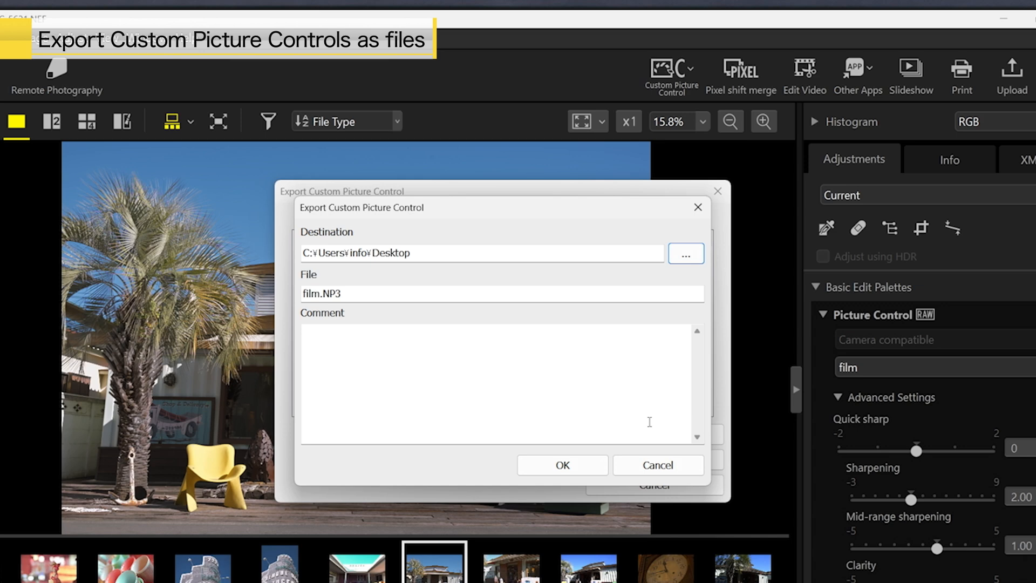
left_click(562, 464)
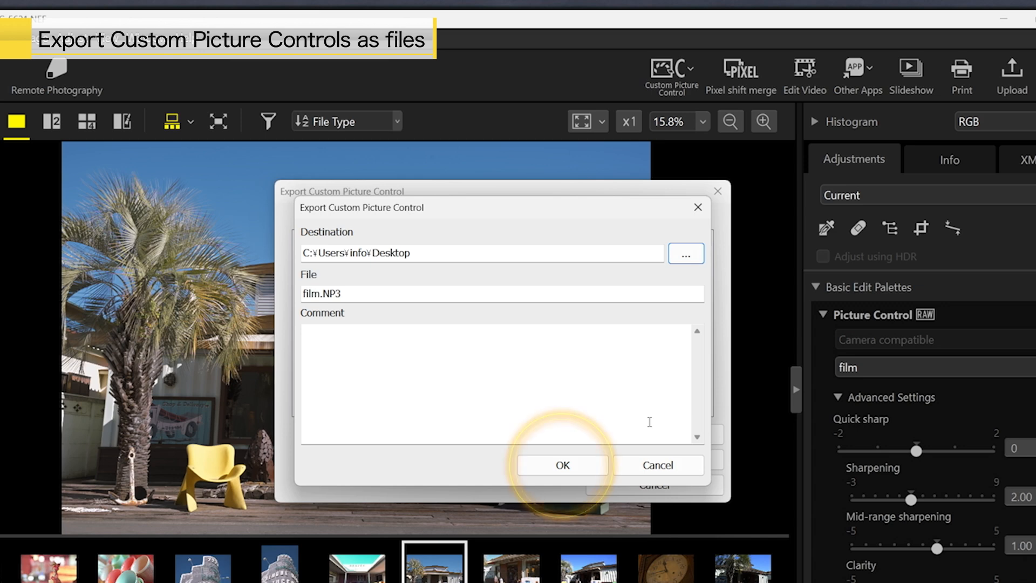
mouse_move(562, 464)
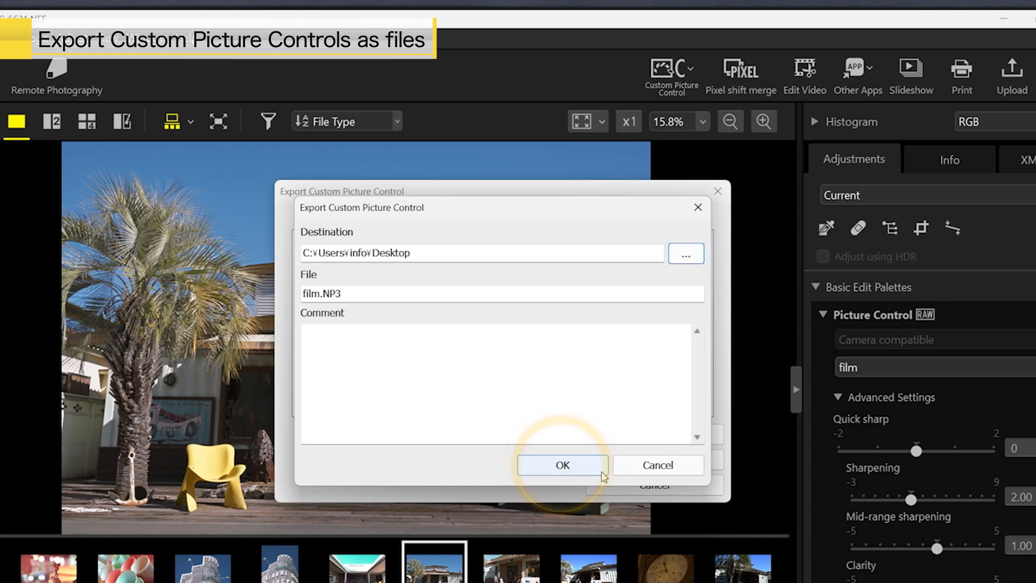
left_click(562, 464)
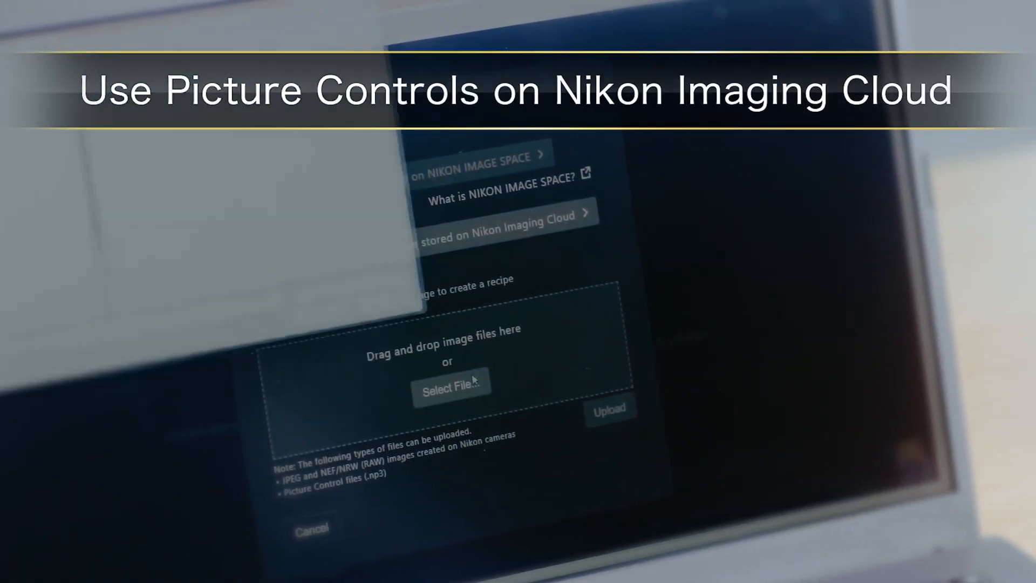
Bring up the file chooser for the recipe upload on Nikon Imaging Cloud
left_click(451, 386)
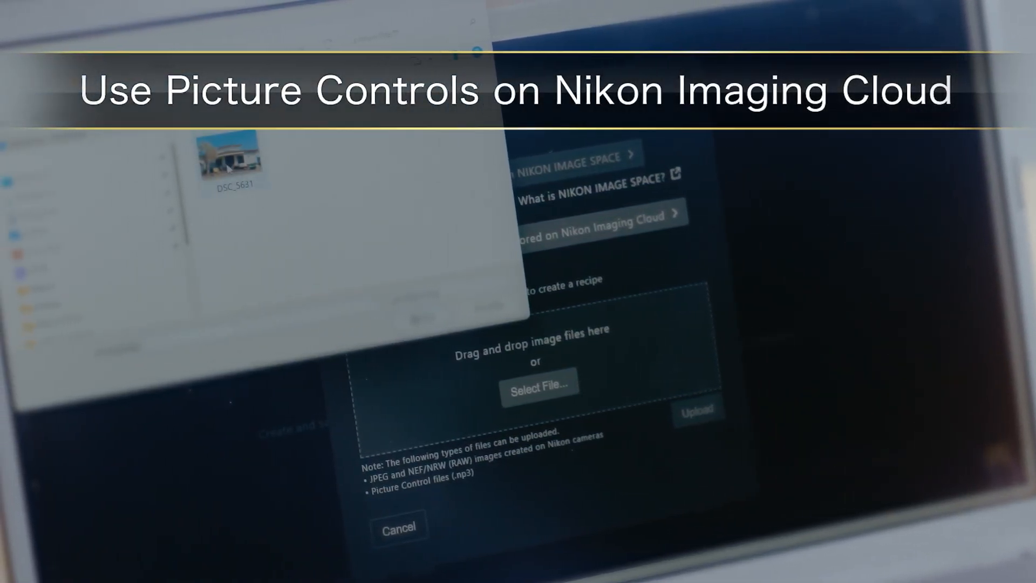